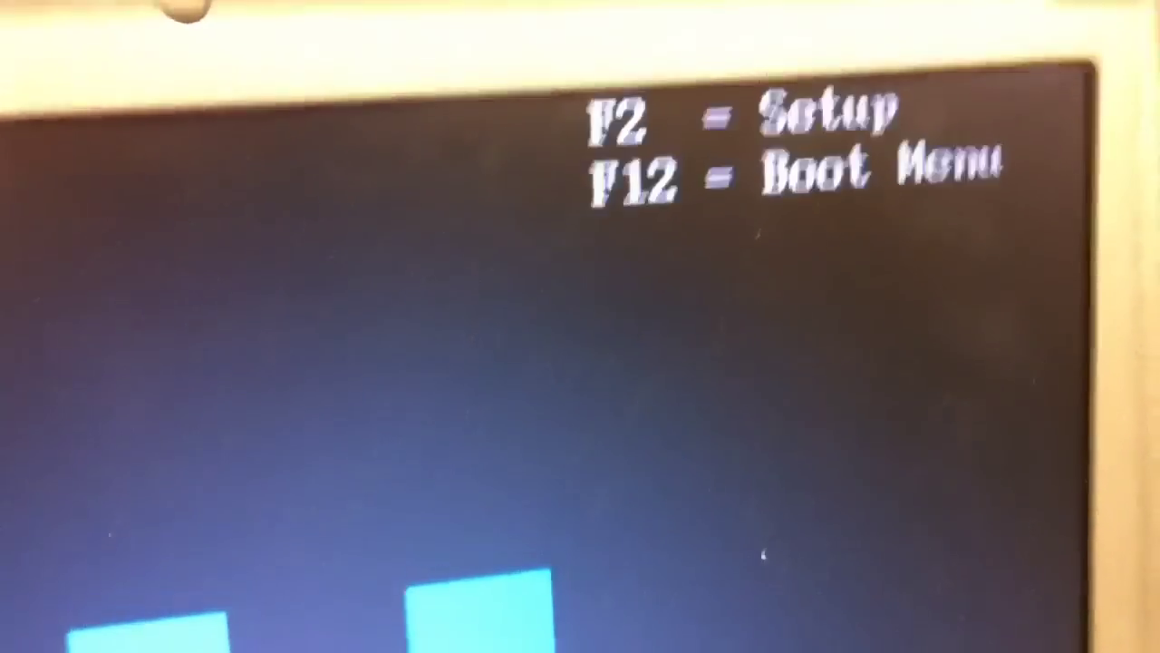
Bring up the one-time boot menu with F12 and boot from the CD/DVD/CD-RW Drive.
key(f12)
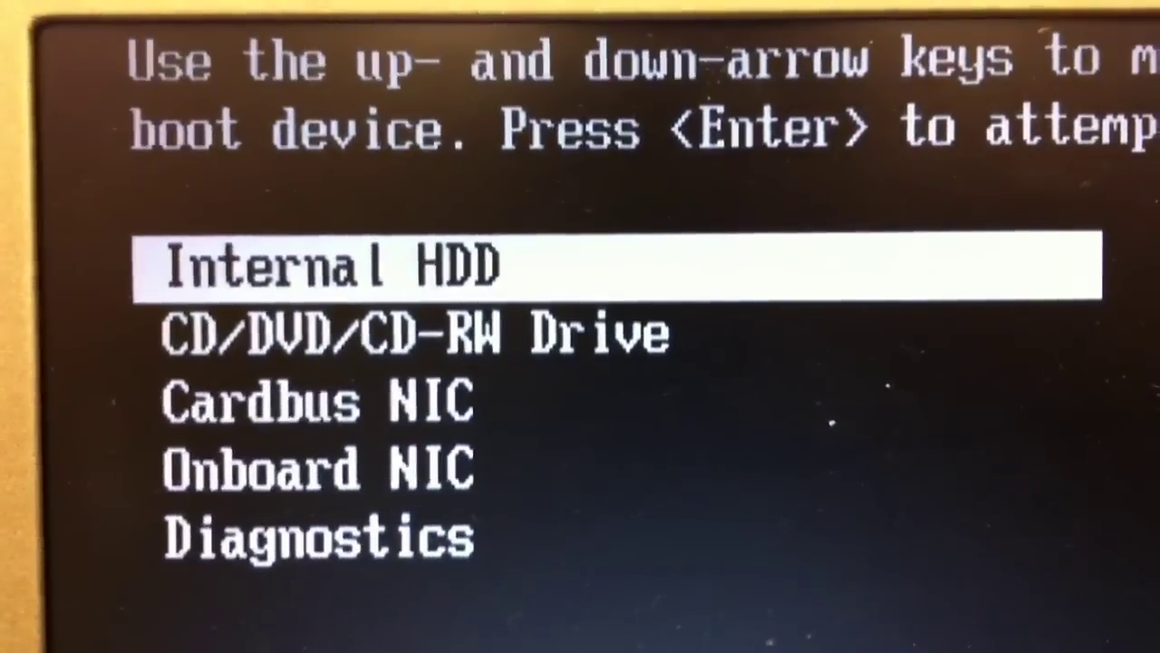
key(Down)
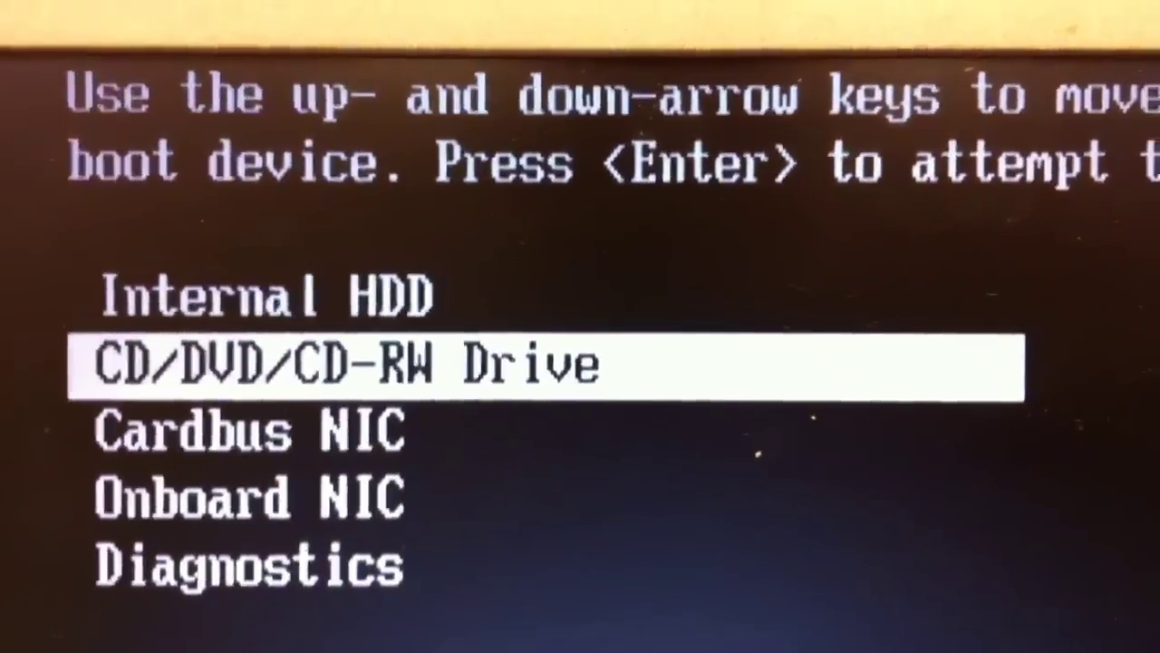
key(enter)
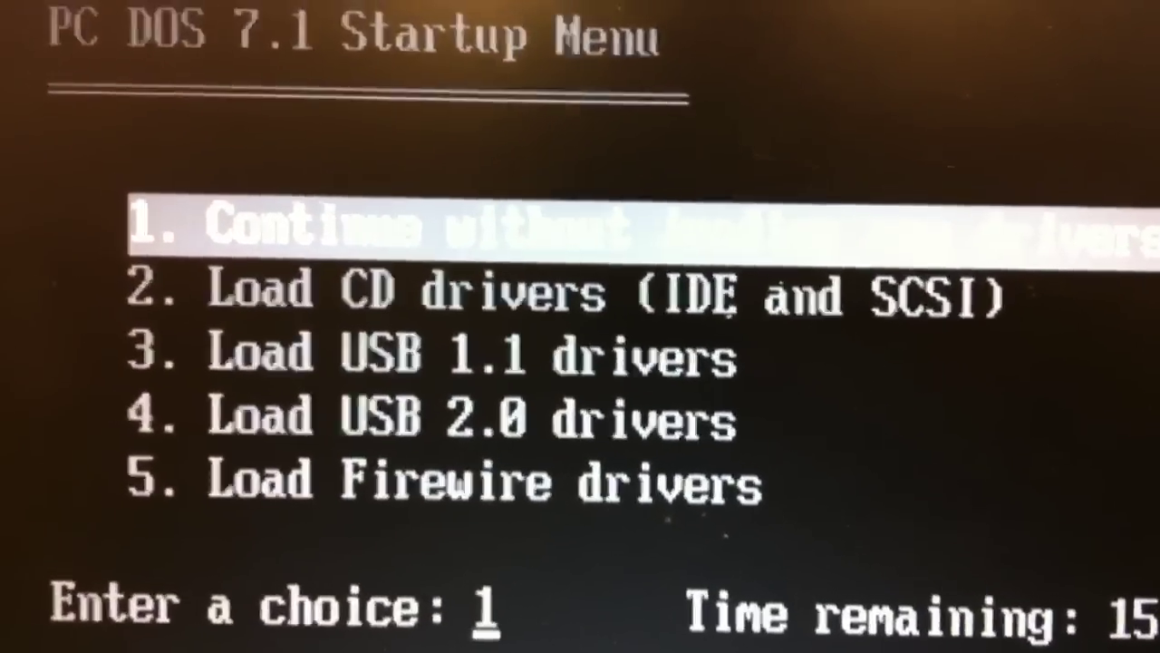
Choose startup option 2, 'Load CD drivers (IDE and SCSI)', and continue booting.
key(down)
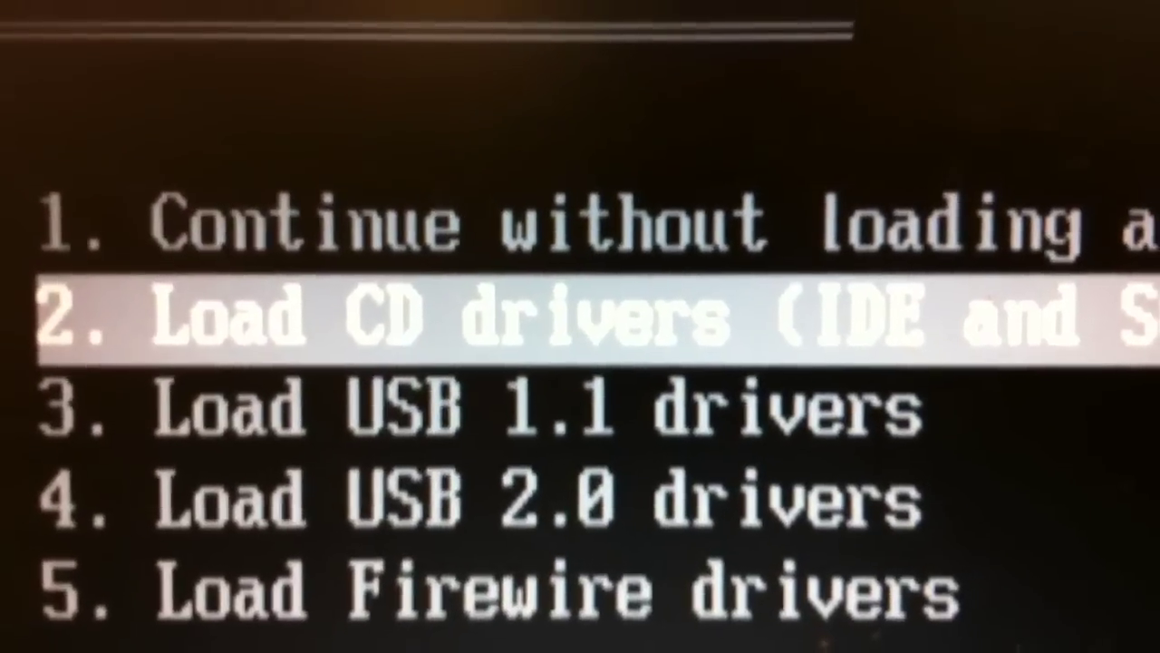
text(2)
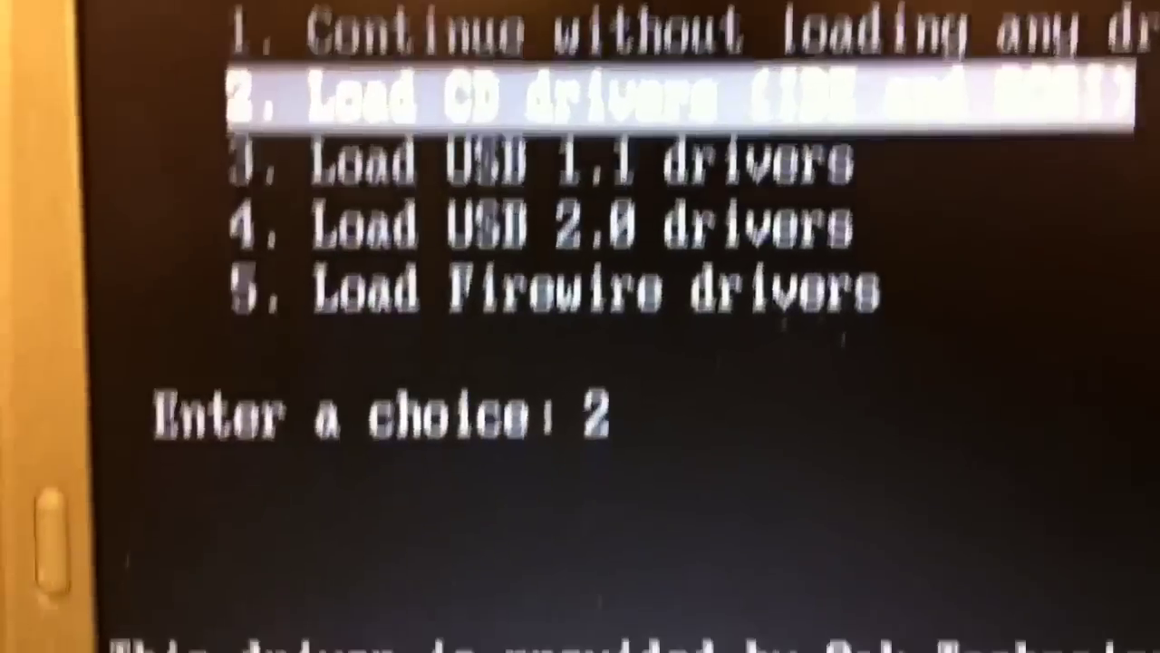
key(enter)
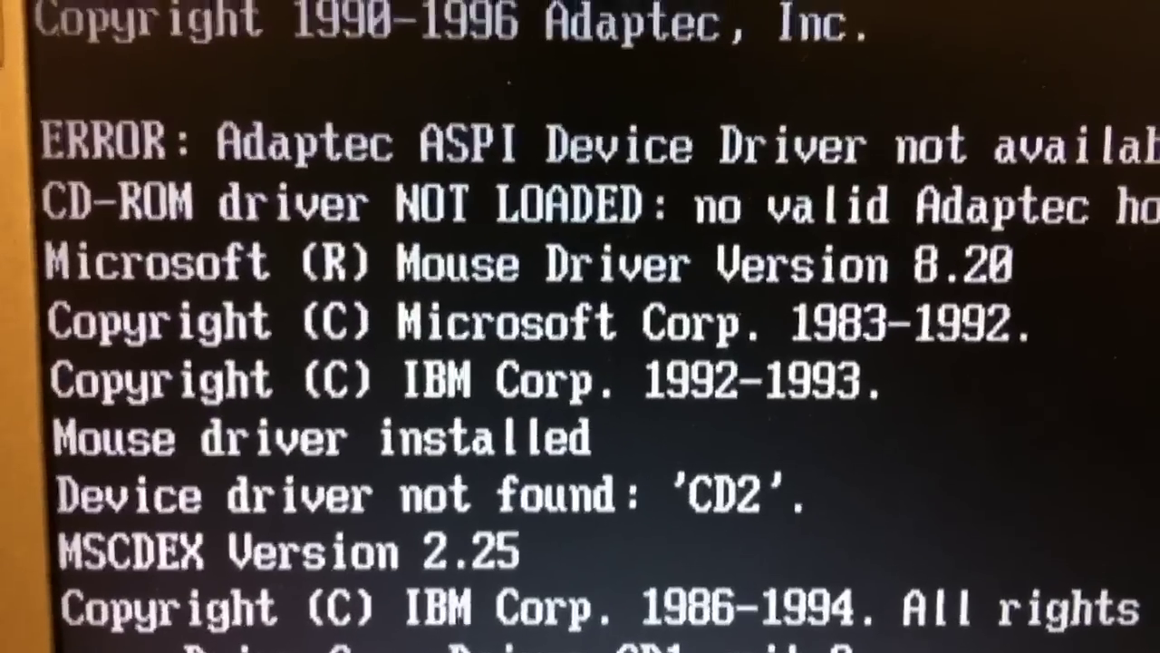
Switch the DOS prompt to the CD drive C: where Norton Ghost resides.
scroll(down, 3)
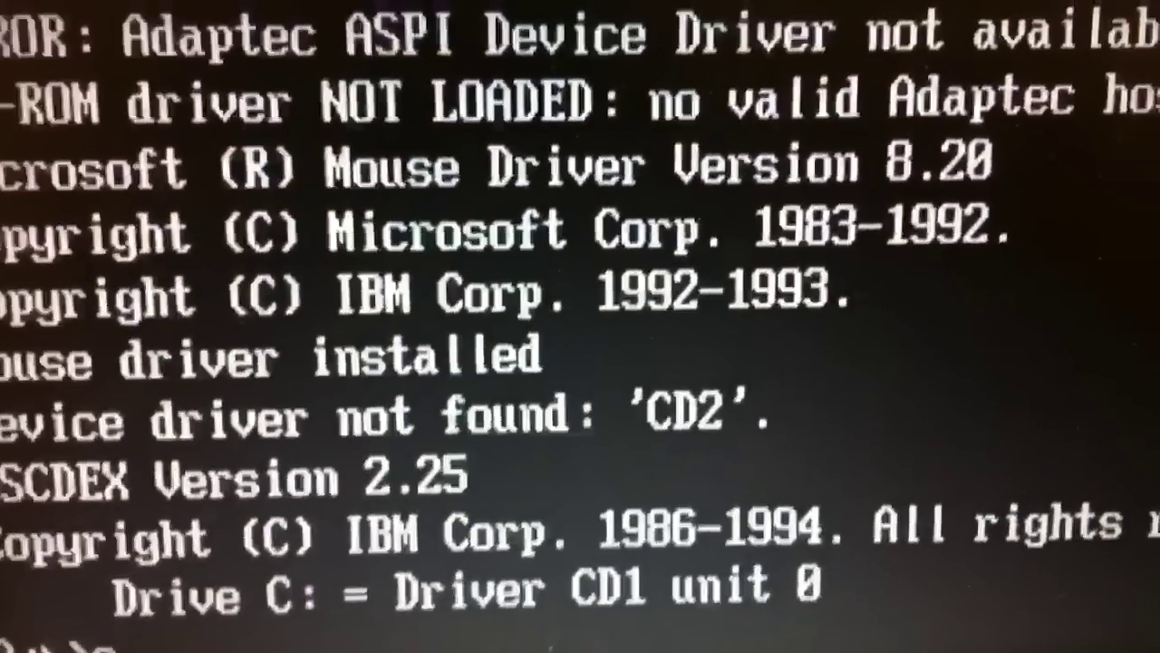
text(c:)
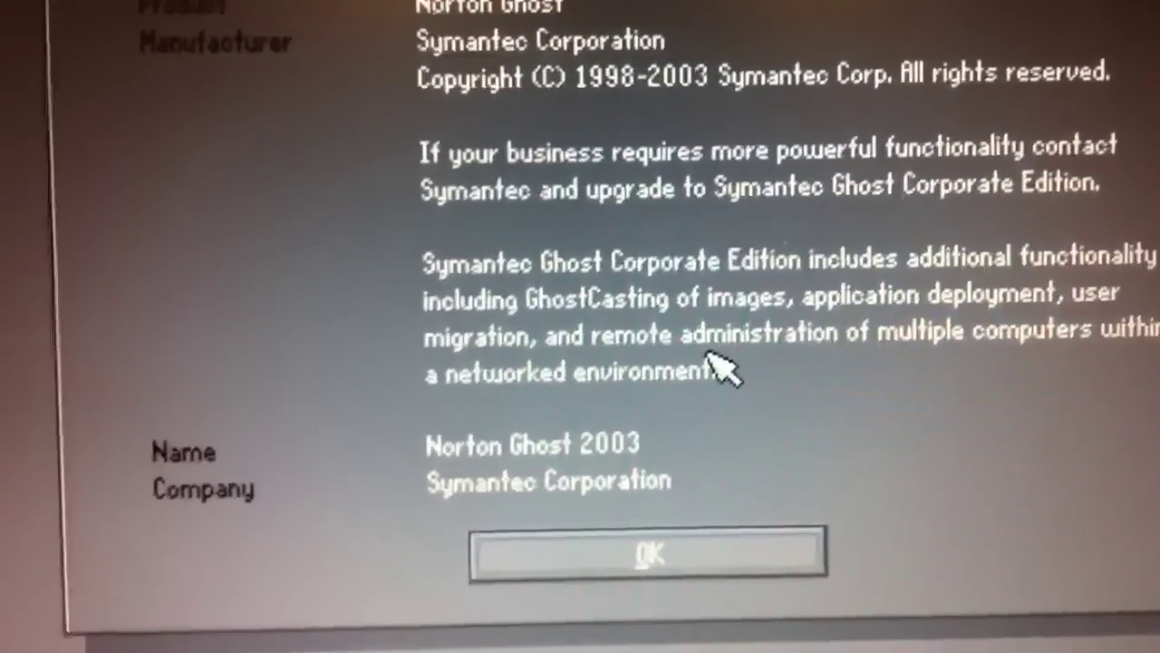
mouse_move(765, 562)
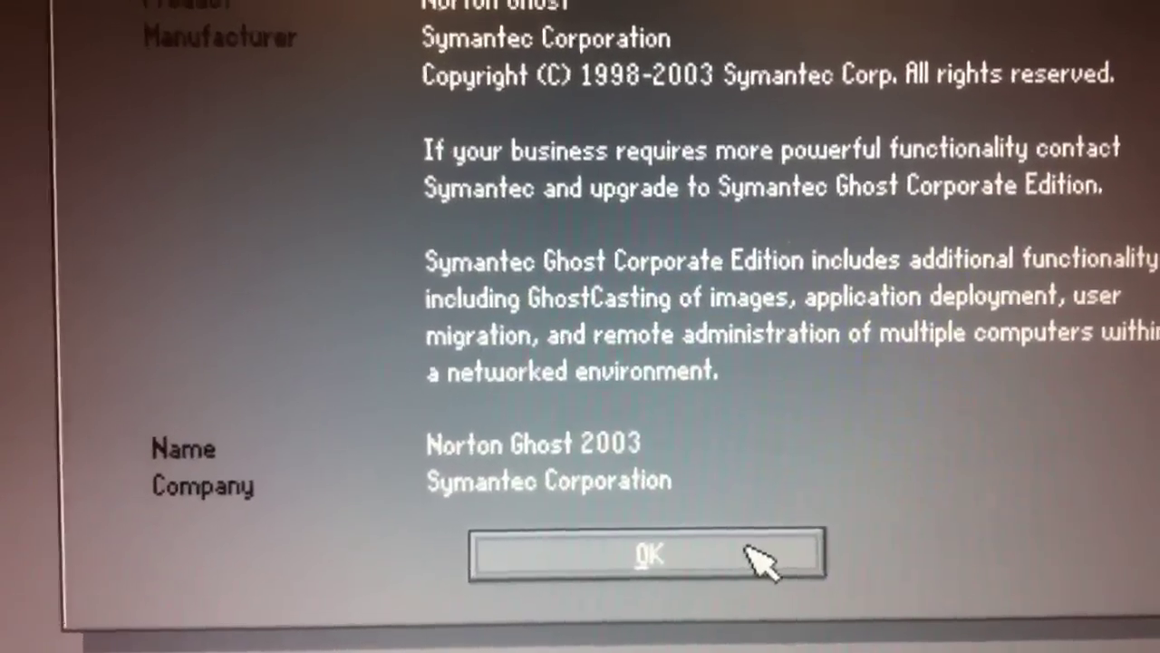
Dismiss the About box and choose Local > Disk > From Image to restore a disk.
click(649, 555)
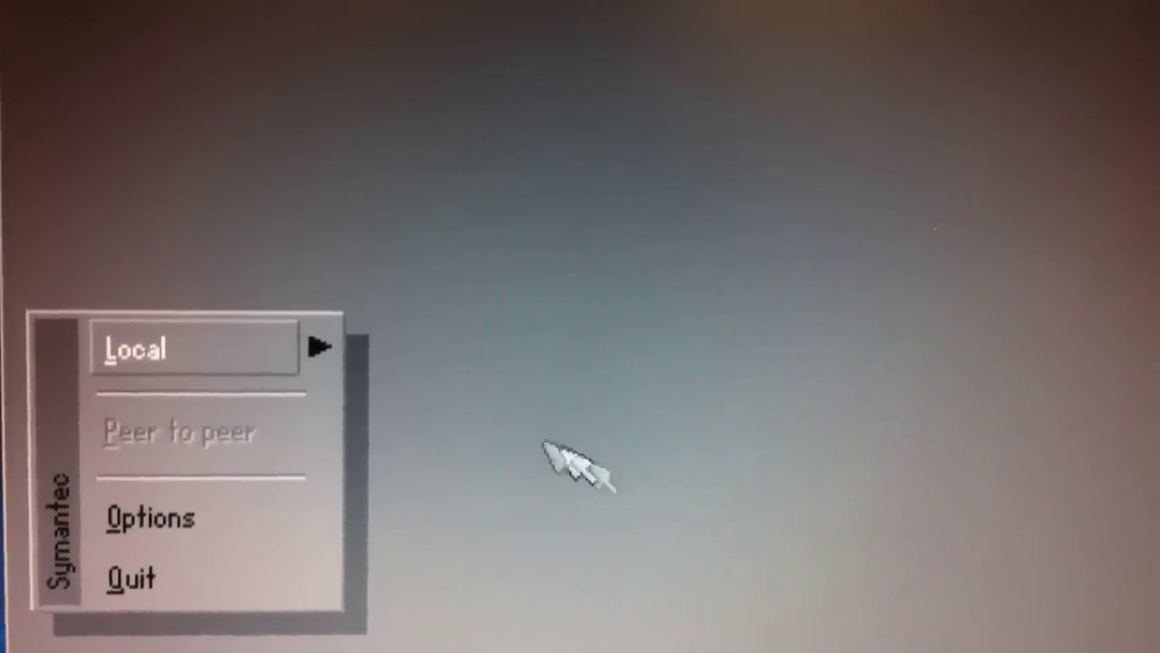
click(136, 348)
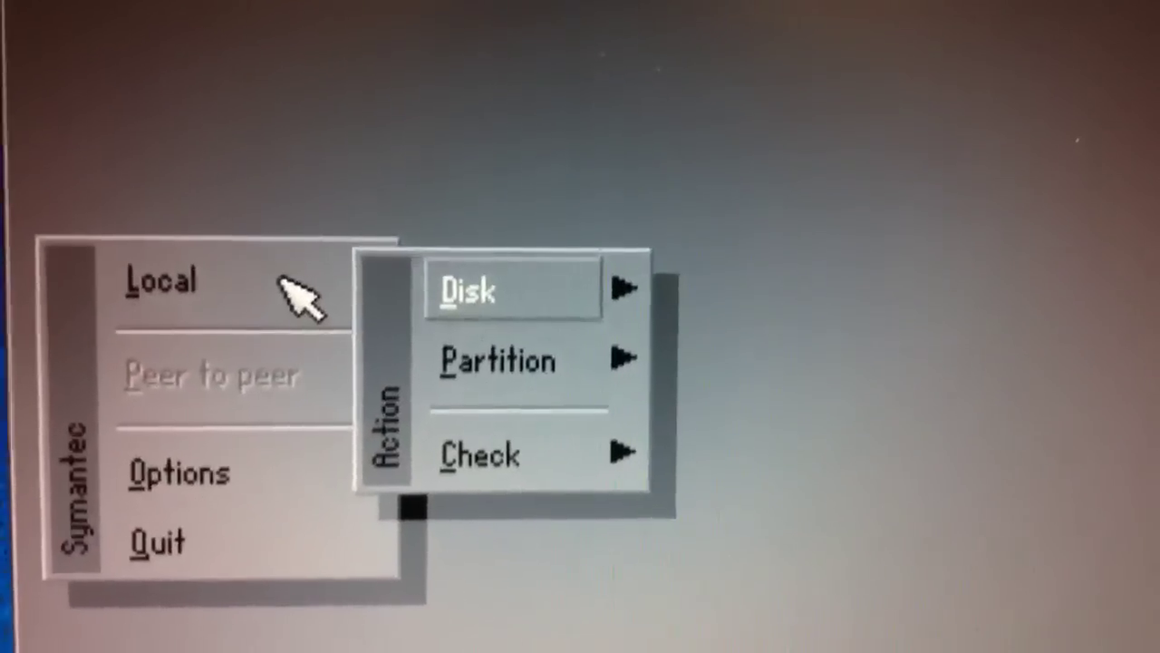
click(467, 288)
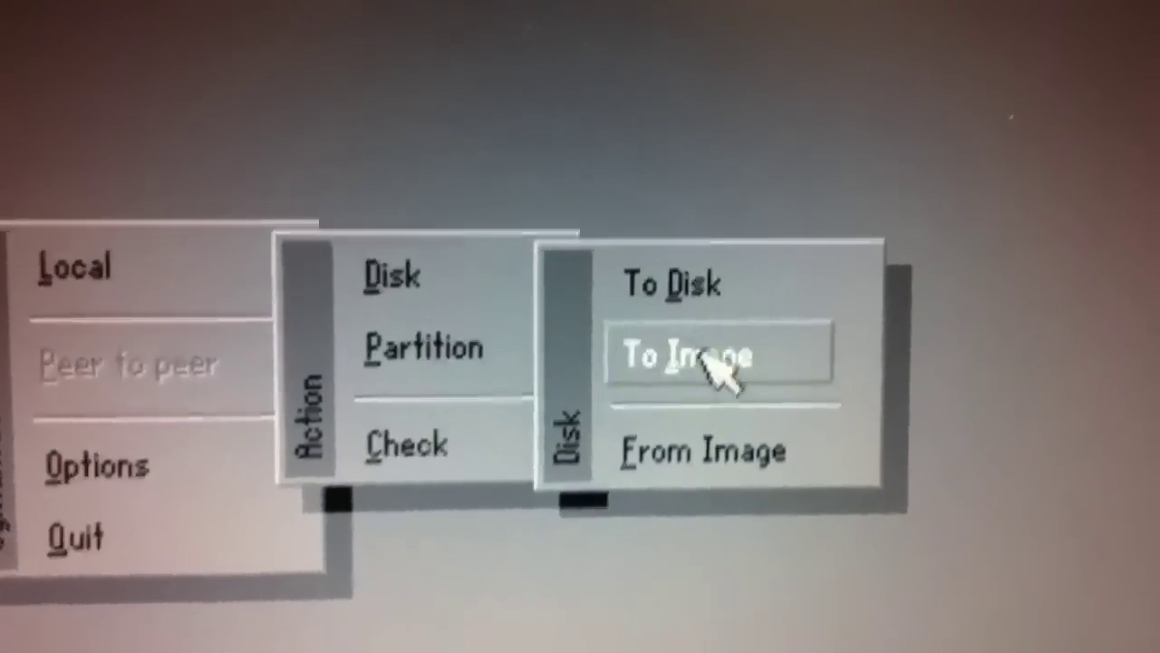
click(689, 354)
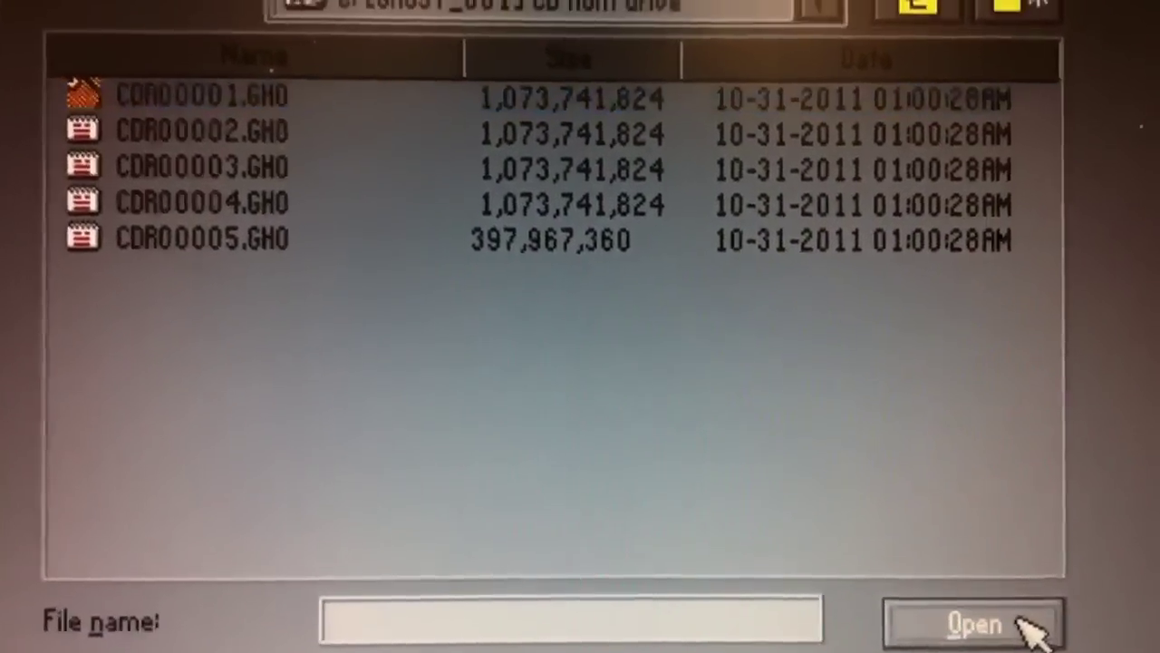
Use CDR00001.GHO on the CD as the restore source image.
click(203, 98)
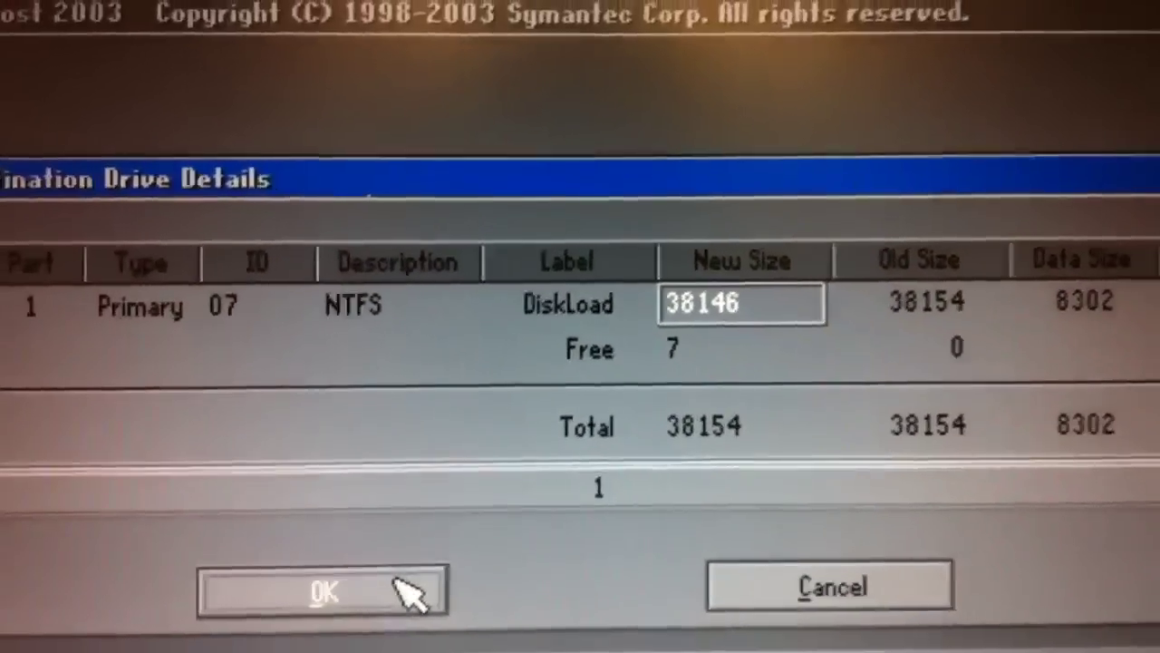
Accept the destination drive details (primary NTFS, 38146 of 38154) to reach the restore confirmation.
click(322, 589)
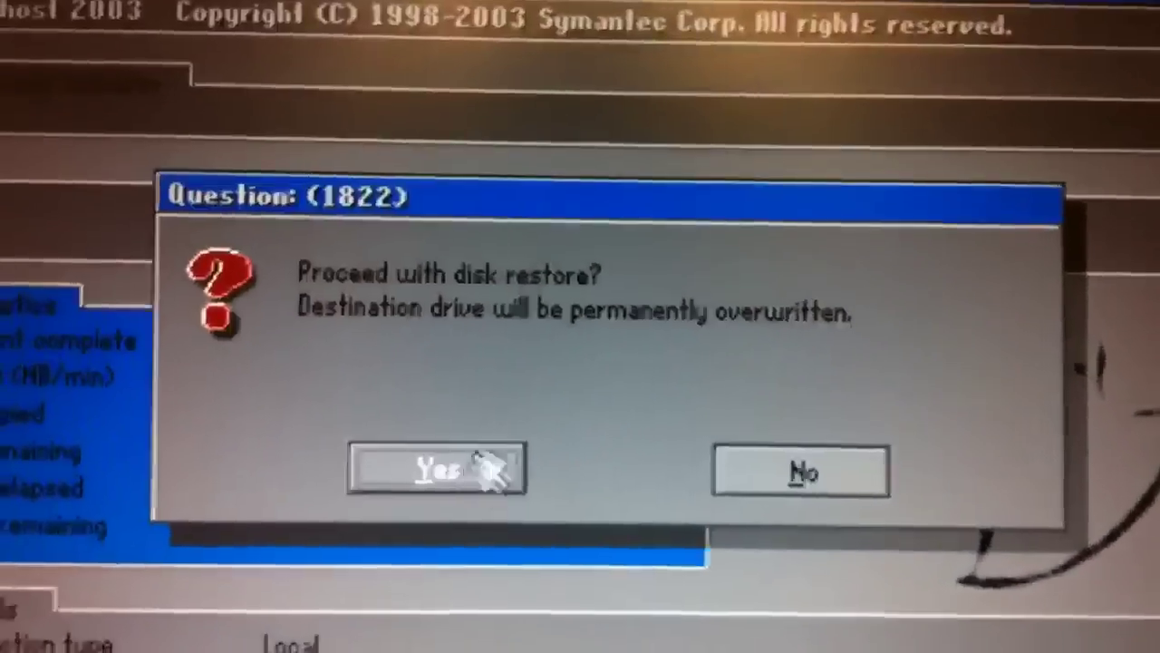